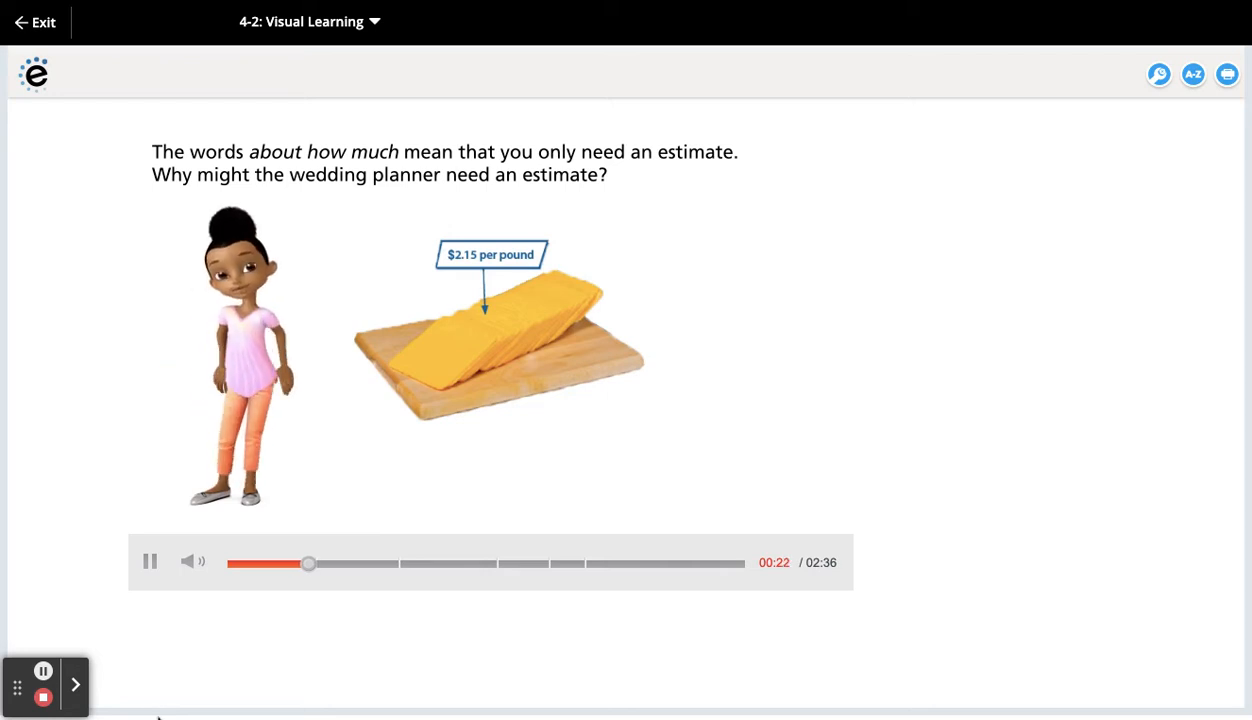
Step: Pause and resume the 4-2 Visual Learning video to reach the rounding explanation for $2.15 × 16
{"action": "left_click", "coordinate": [150, 560]}
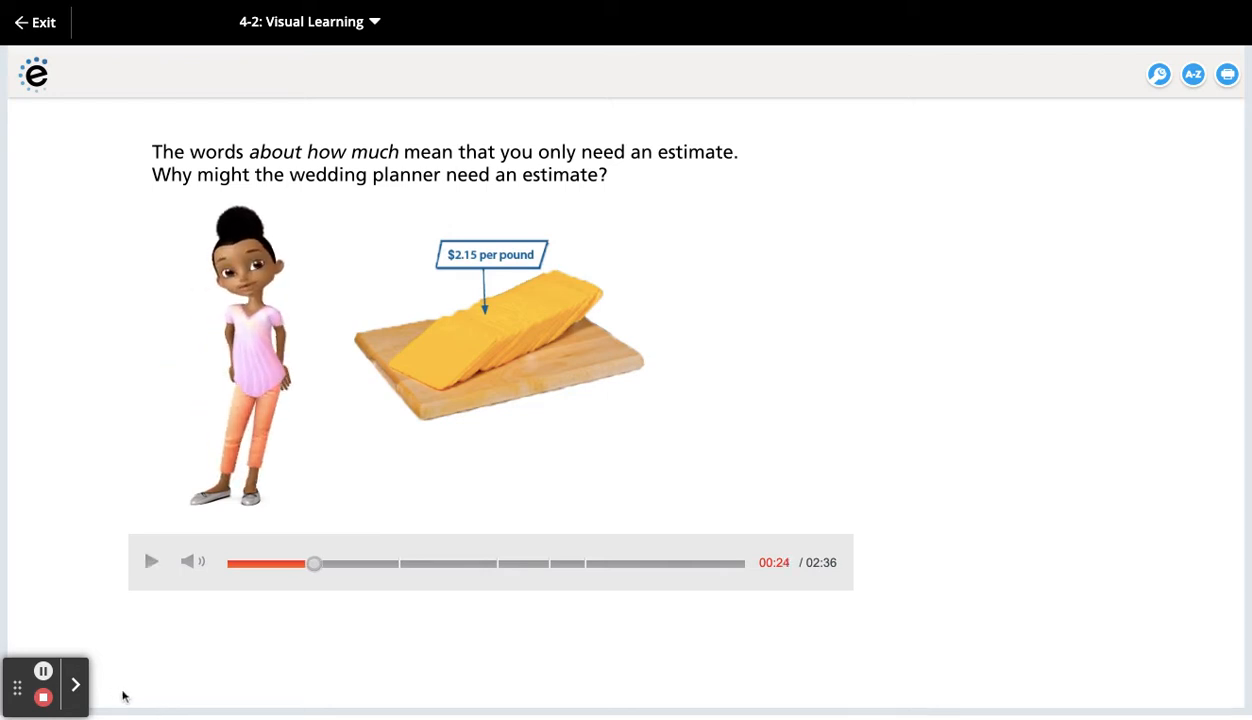
{"action": "left_click", "coordinate": [152, 560]}
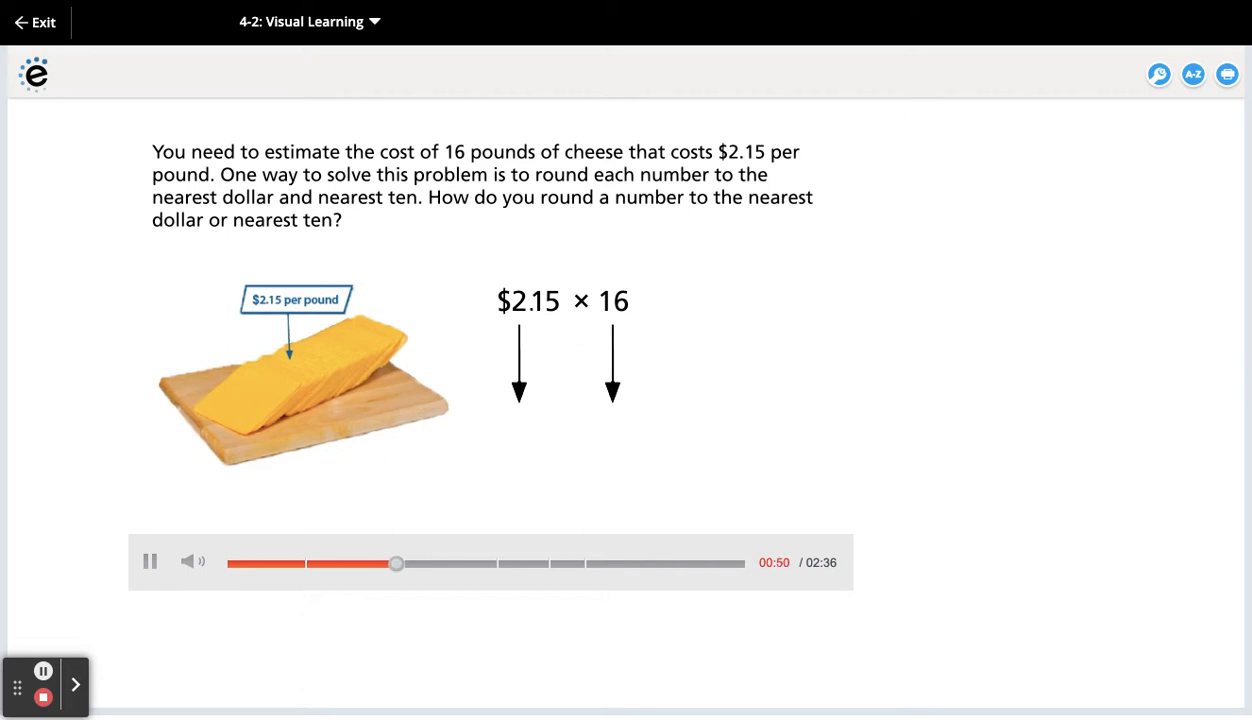
Step: Pause on the rounding explanation, then play on to the 1:22 question on rounding $2.15 and 16
{"action": "left_click", "coordinate": [150, 560]}
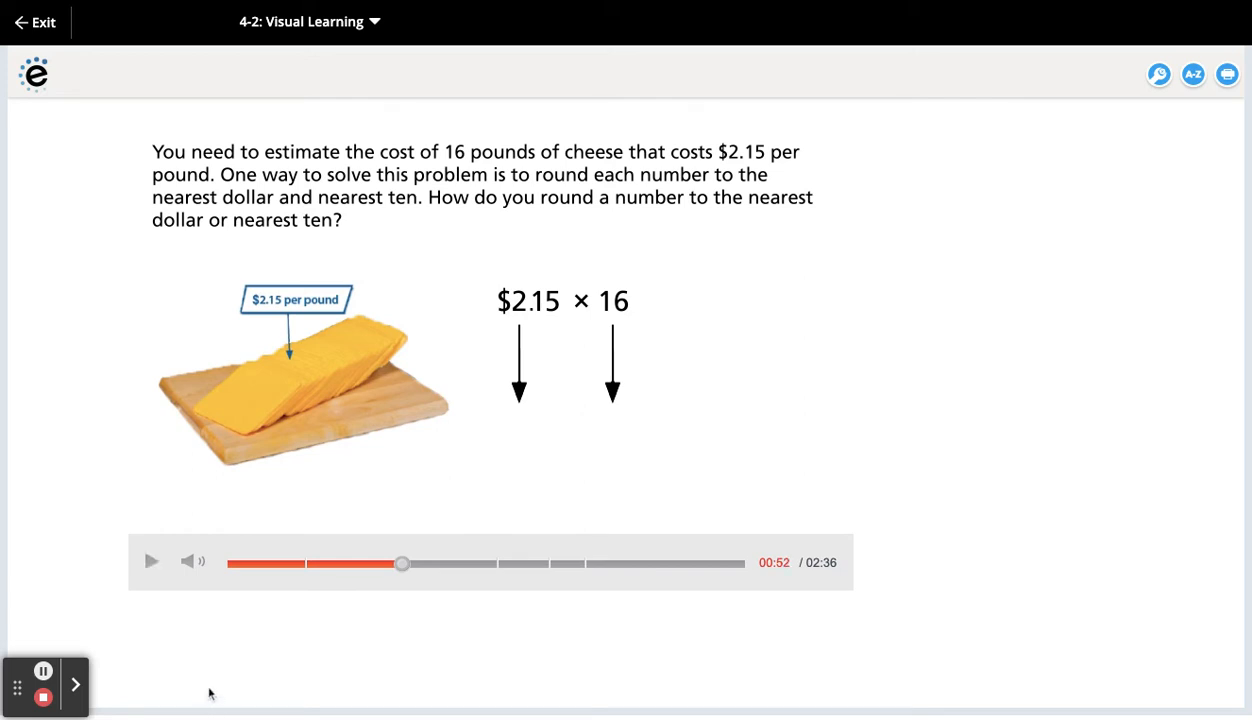
{"action": "mouse_move", "coordinate": [152, 562]}
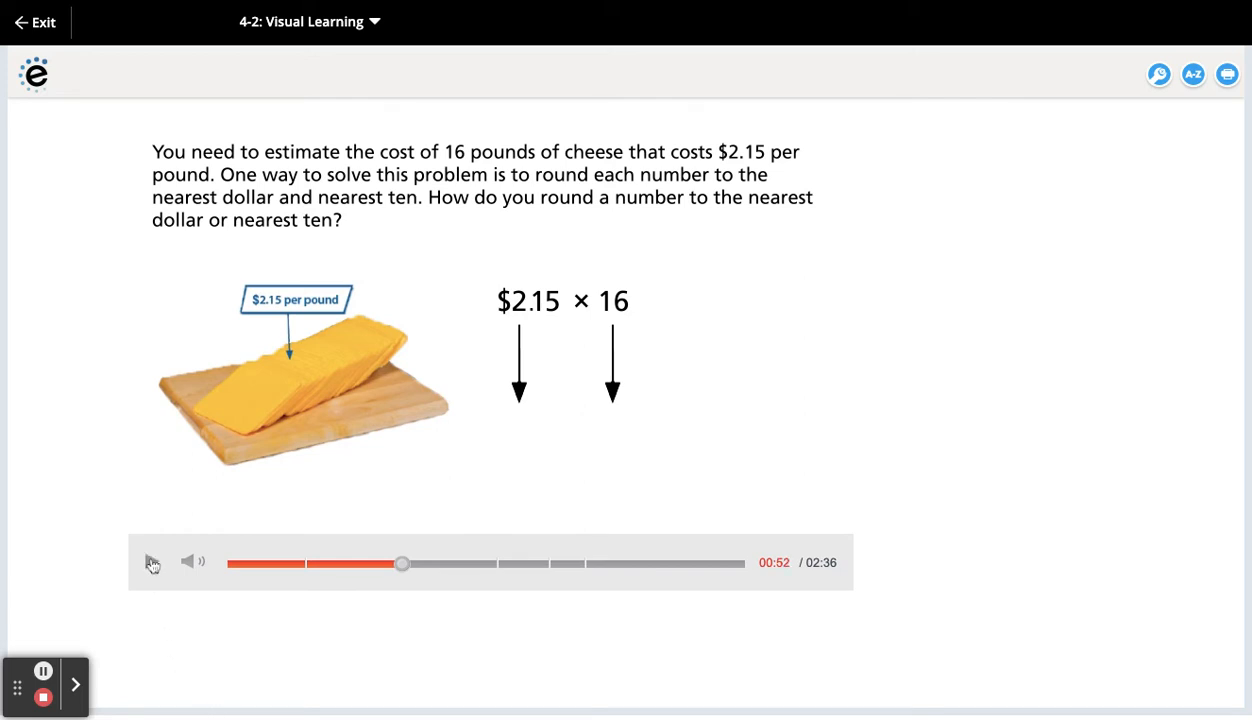
{"action": "left_click", "coordinate": [152, 562]}
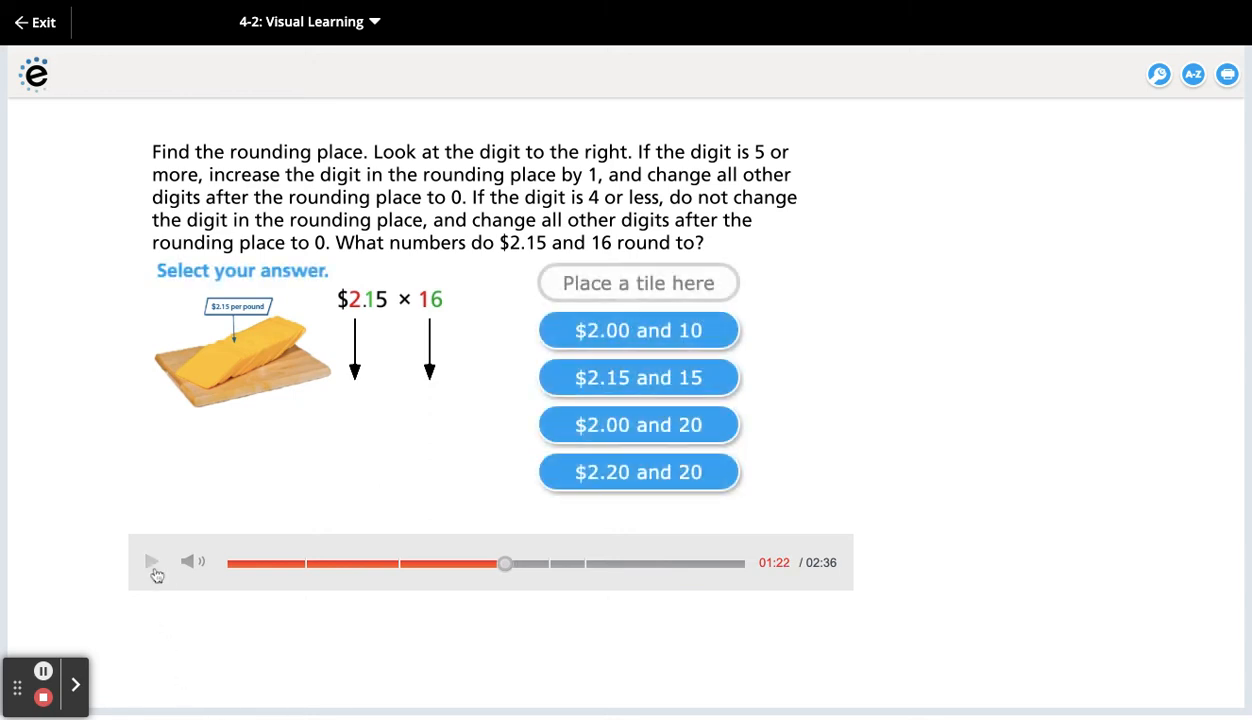
Step: Play past the $2 × 20 = $40 estimate to the compatible numbers question at 1:46
{"action": "left_click", "coordinate": [152, 560]}
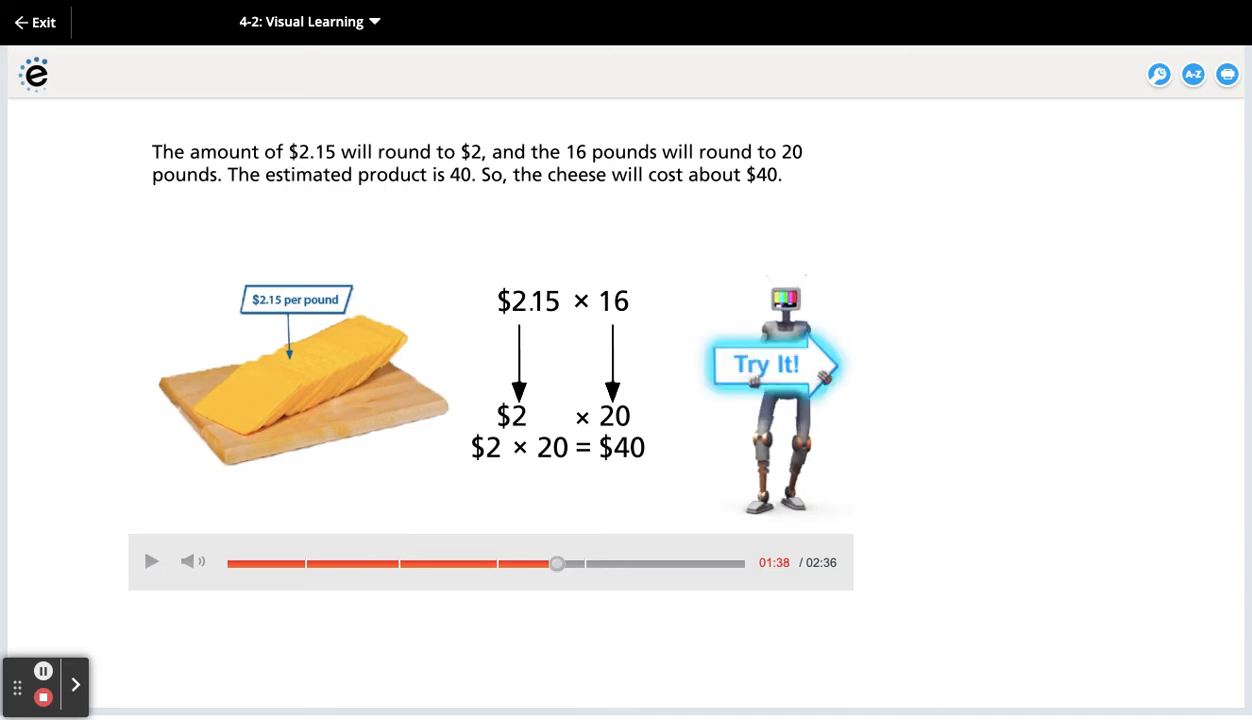
{"action": "left_click", "coordinate": [152, 560]}
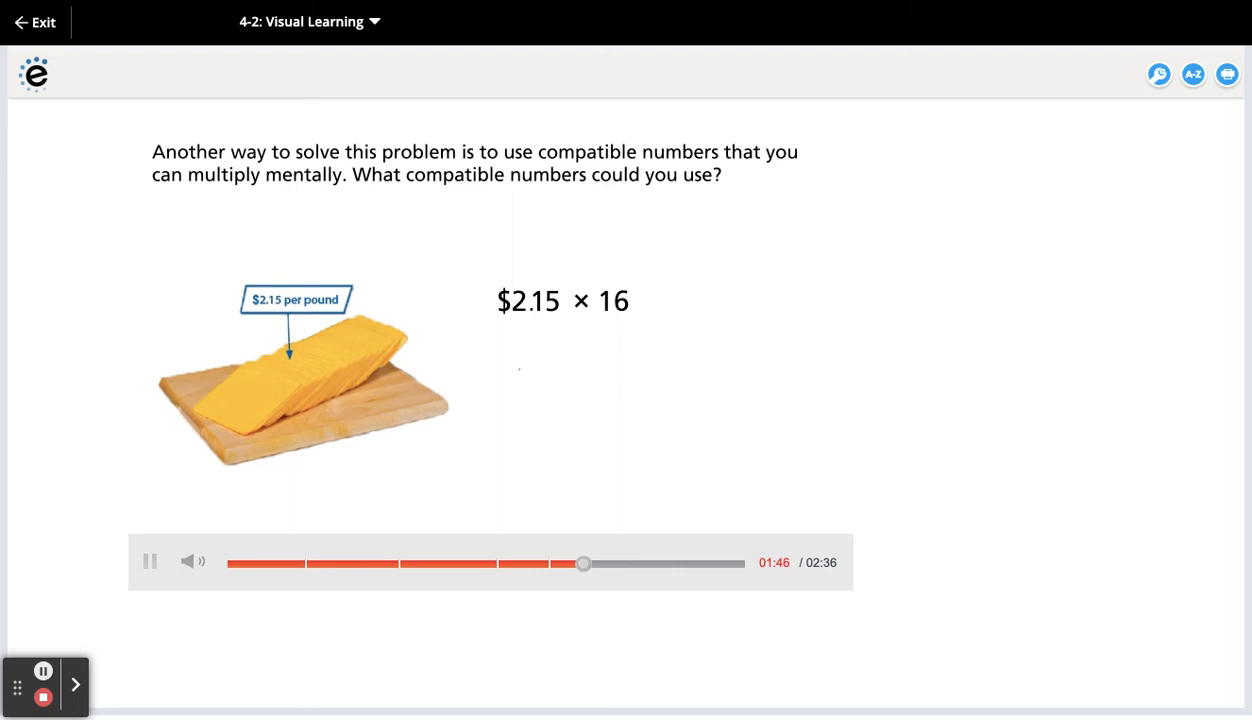
{"action": "left_click", "coordinate": [148, 560]}
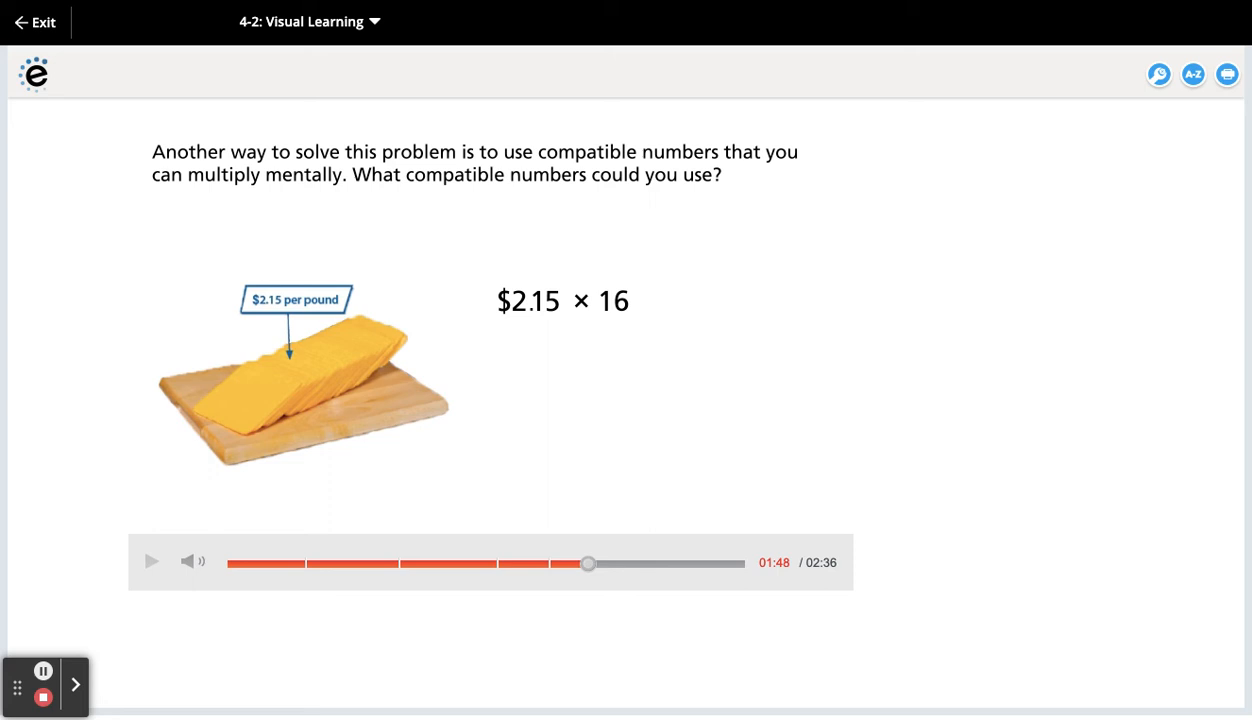
{"action": "left_click", "coordinate": [150, 560]}
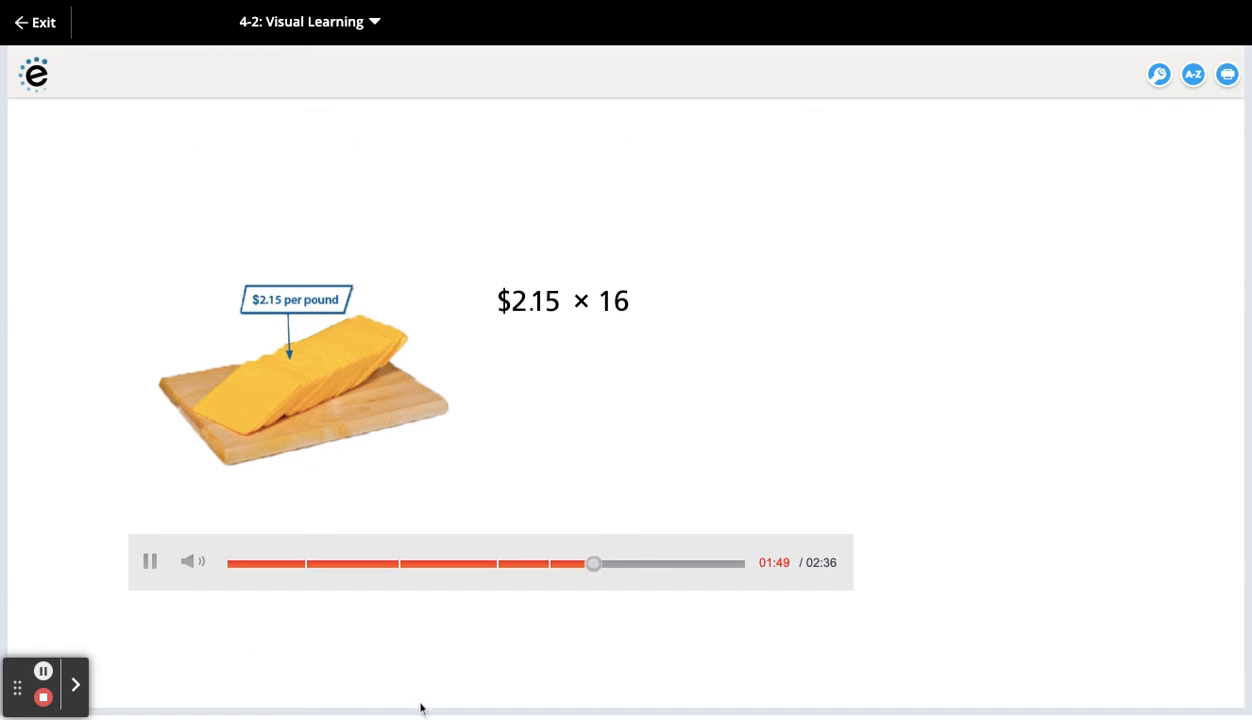